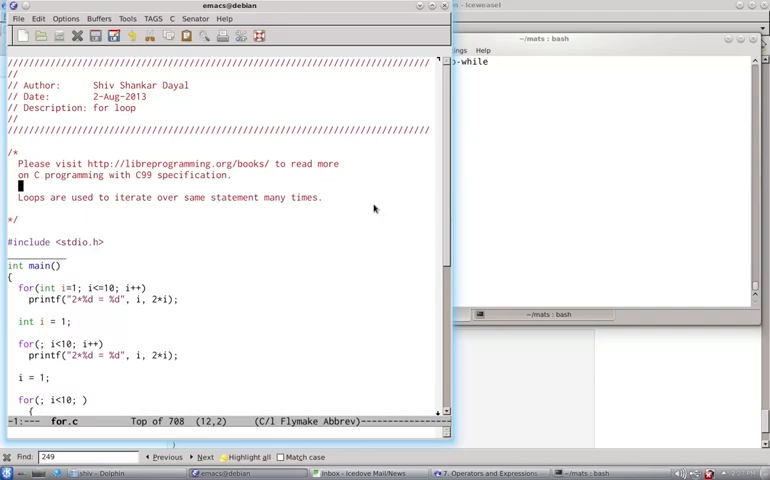
mouse_move(232, 251)
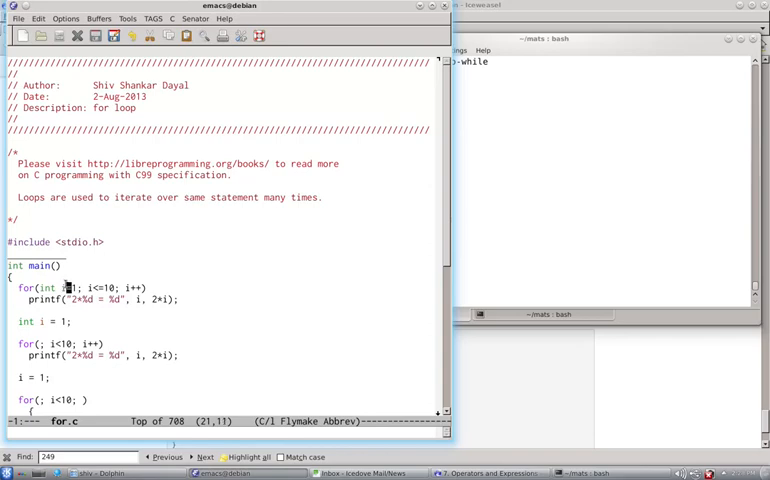
mouse_move(87, 288)
type("i++;")
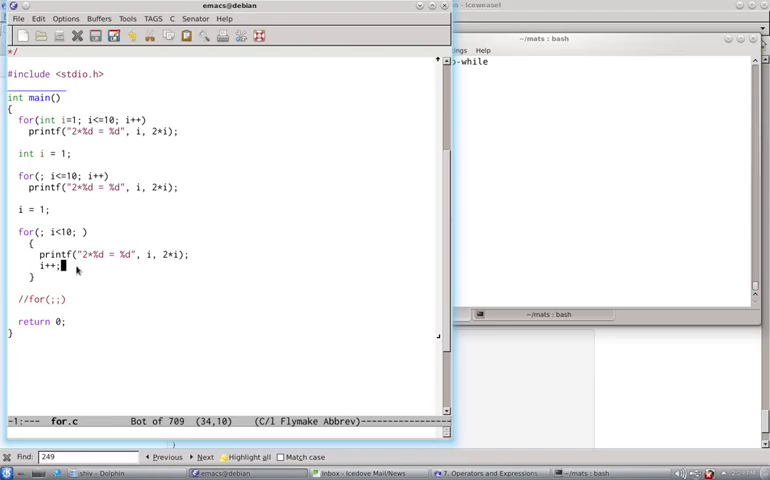
Add a \n newline to the end of the first printf format string.
left_click(120, 131)
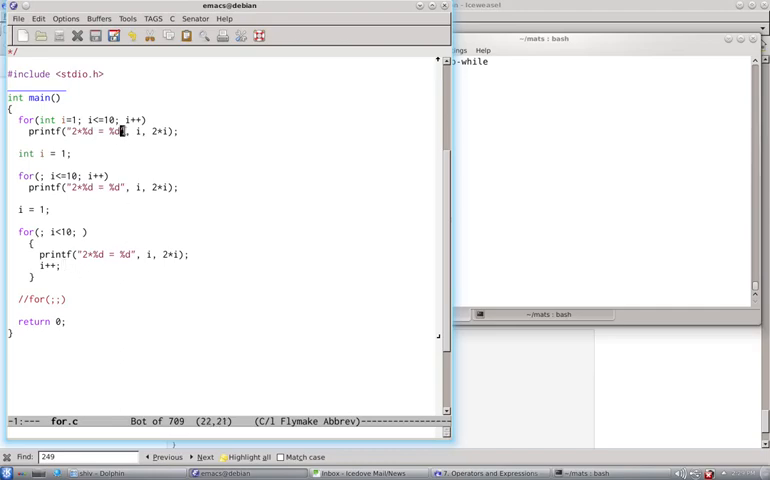
type("\\n")
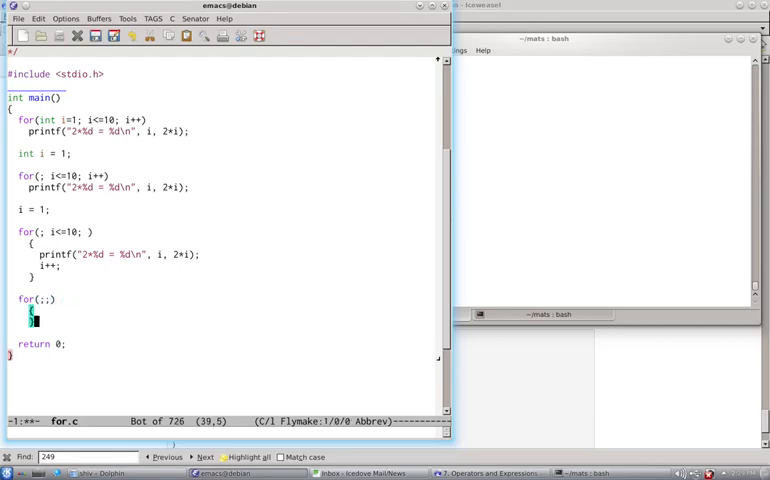
Type puts("infinite loop") inside the empty for(;;) body.
key("up")
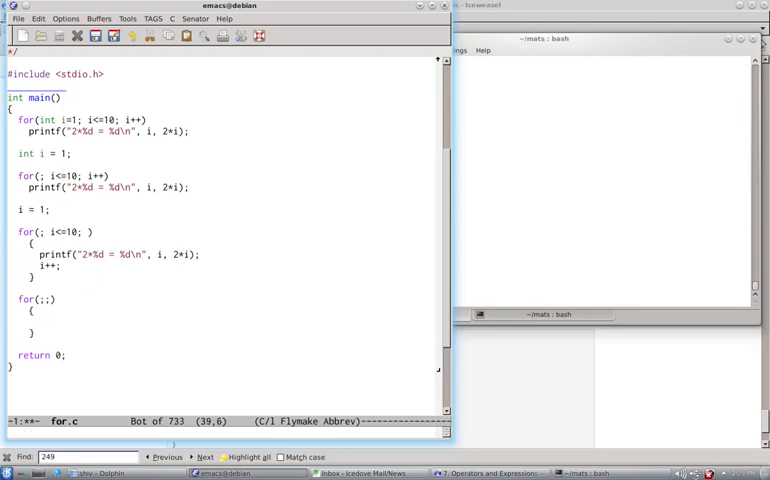
type("puts()")
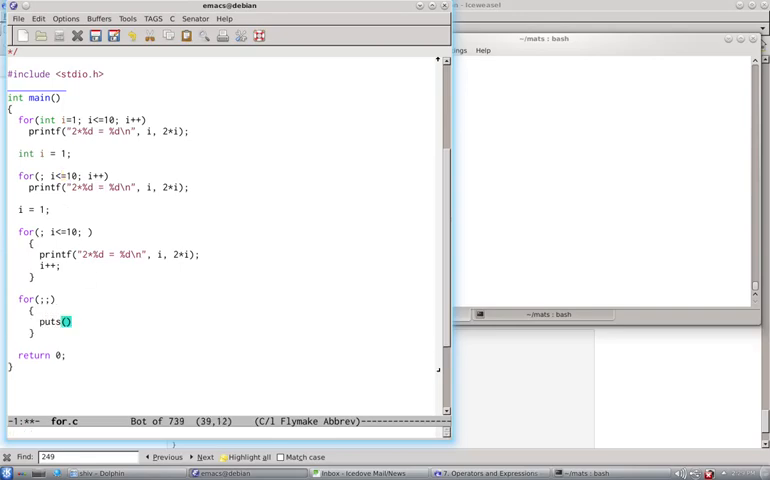
type("\"i")
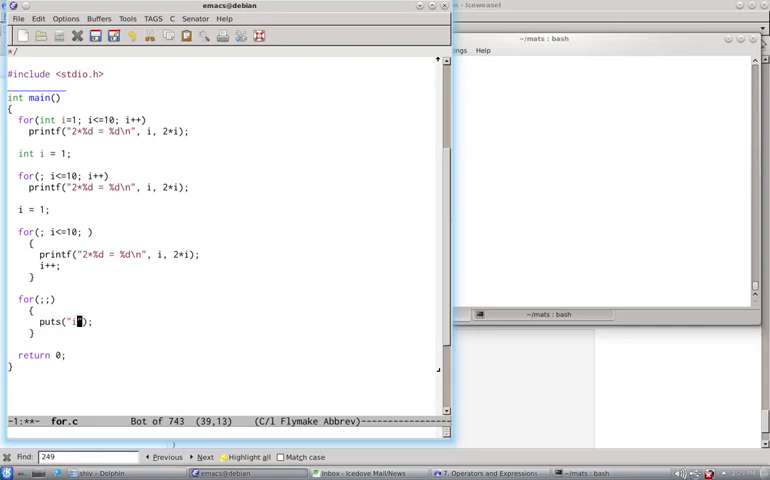
type("nfinite loop")
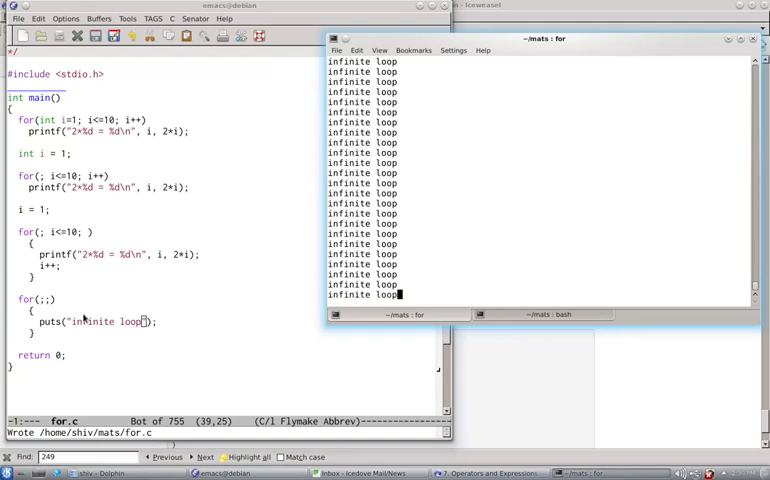
Stop the endlessly printing program in Konsole with Ctrl+C.
key("ctrl+c")
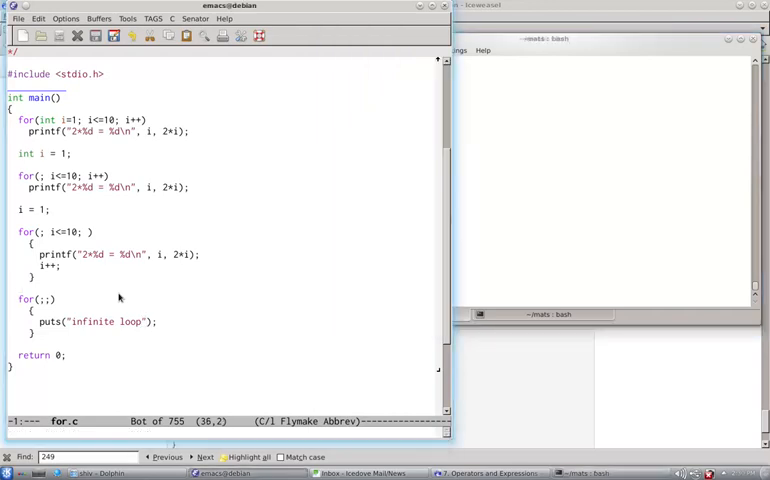
mouse_move(168, 286)
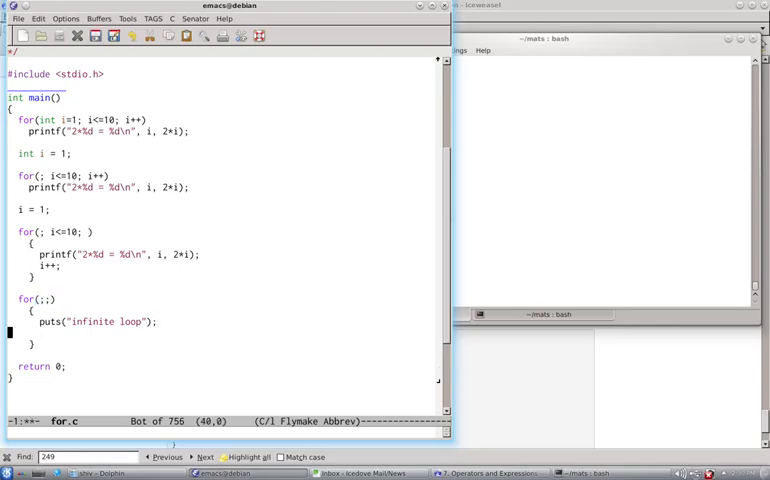
Add break after the puts call and rebuild with make for.
type("break;")
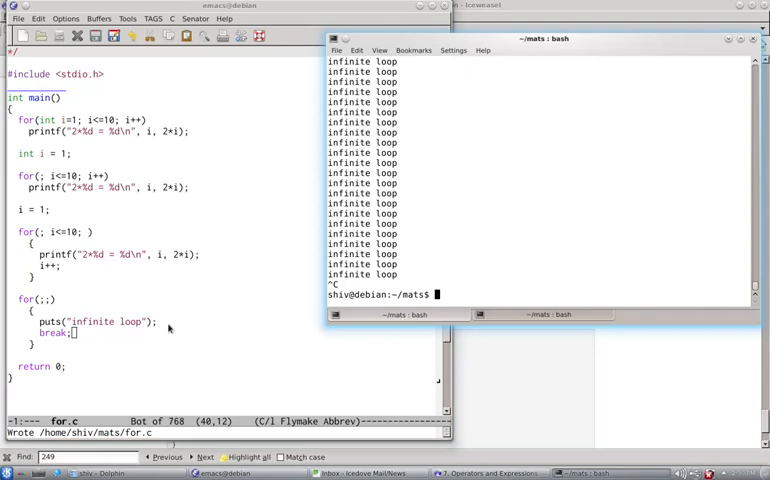
type("make for")
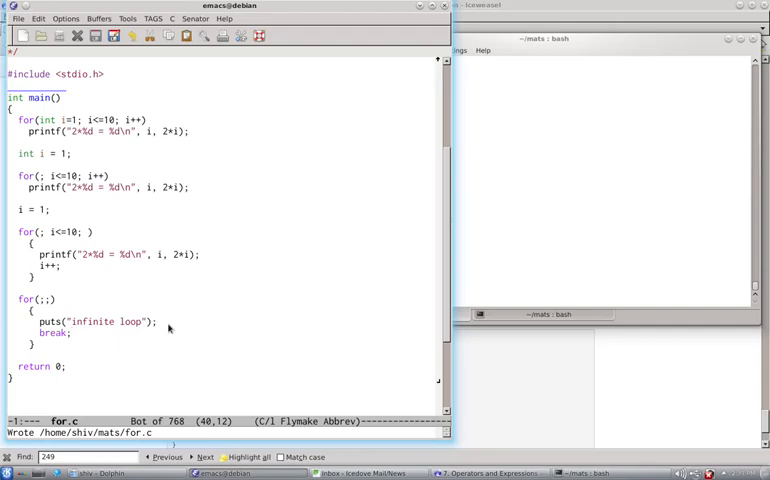
mouse_move(172, 324)
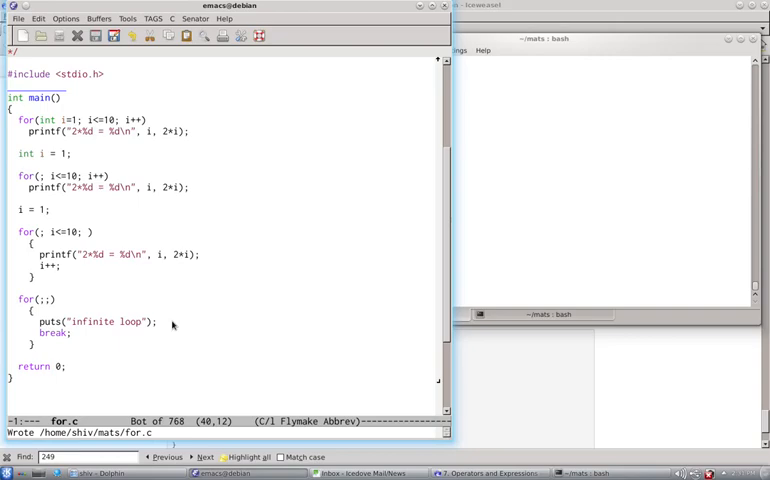